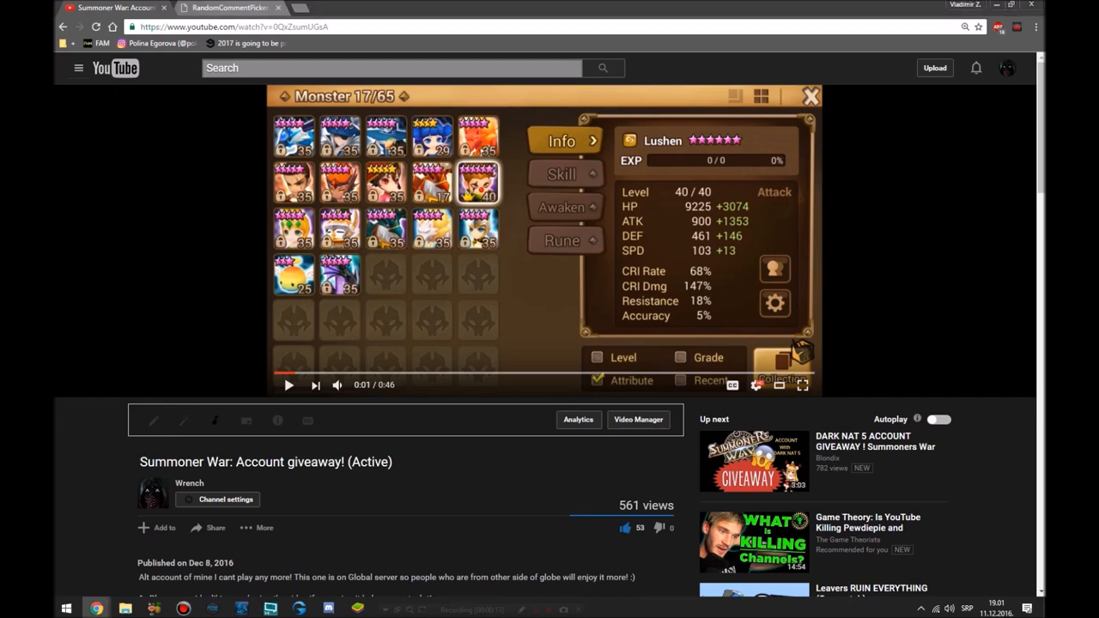
Switch from the giveaway video to the Random Comment Picker page showing the drawn winner
click(230, 7)
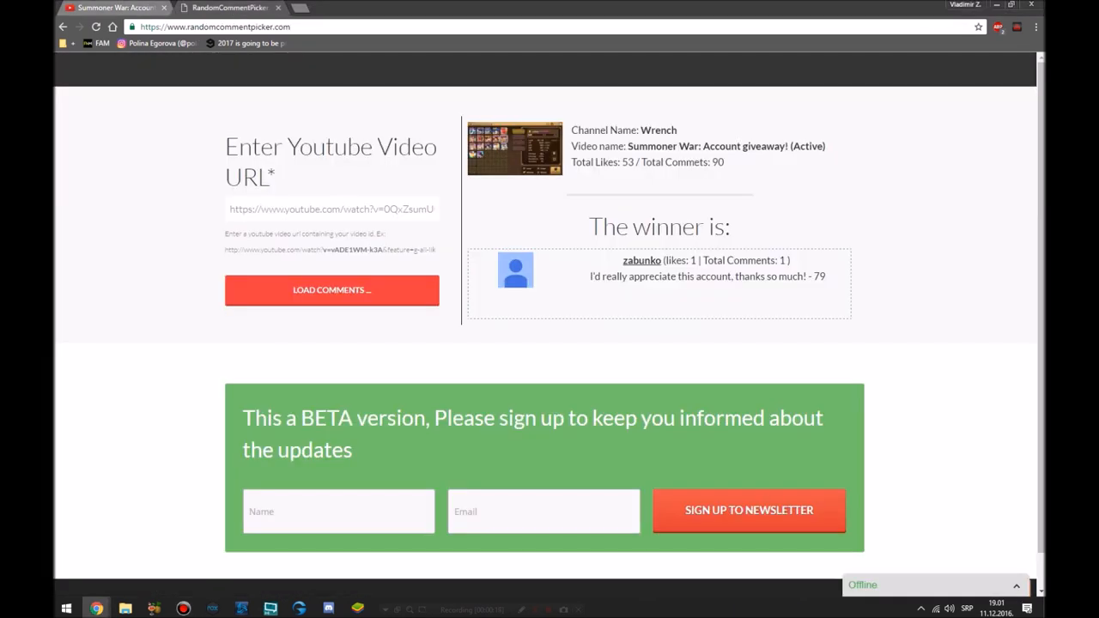